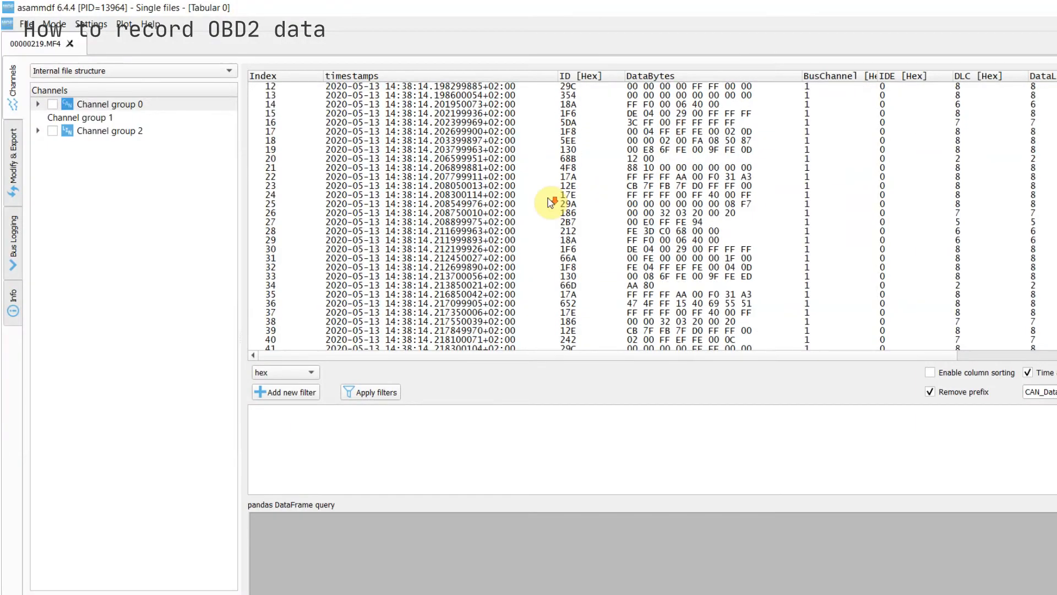
pyautogui.scroll(-3)
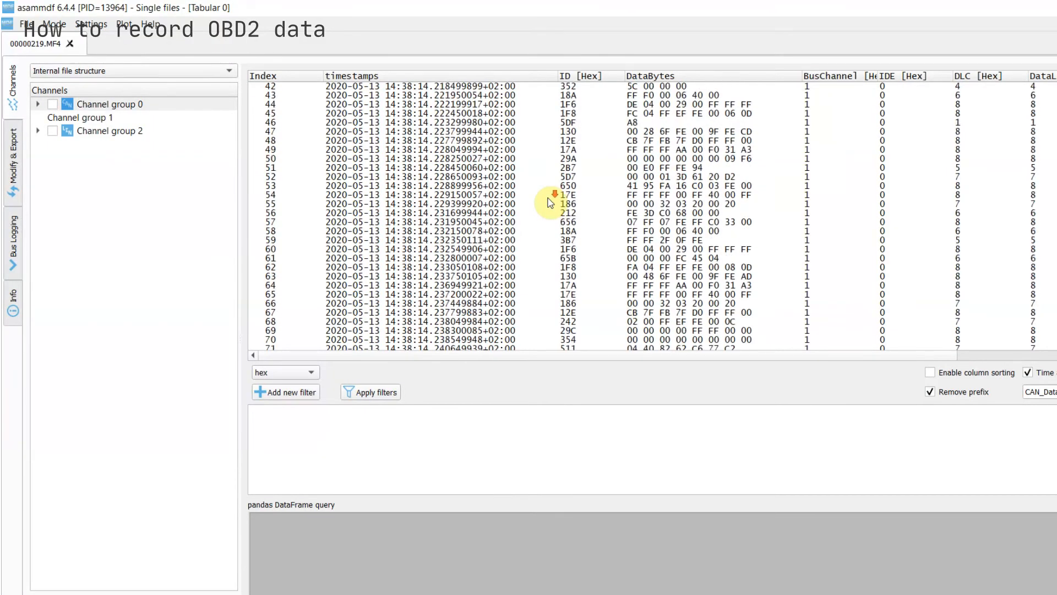
pyautogui.scroll(-3)
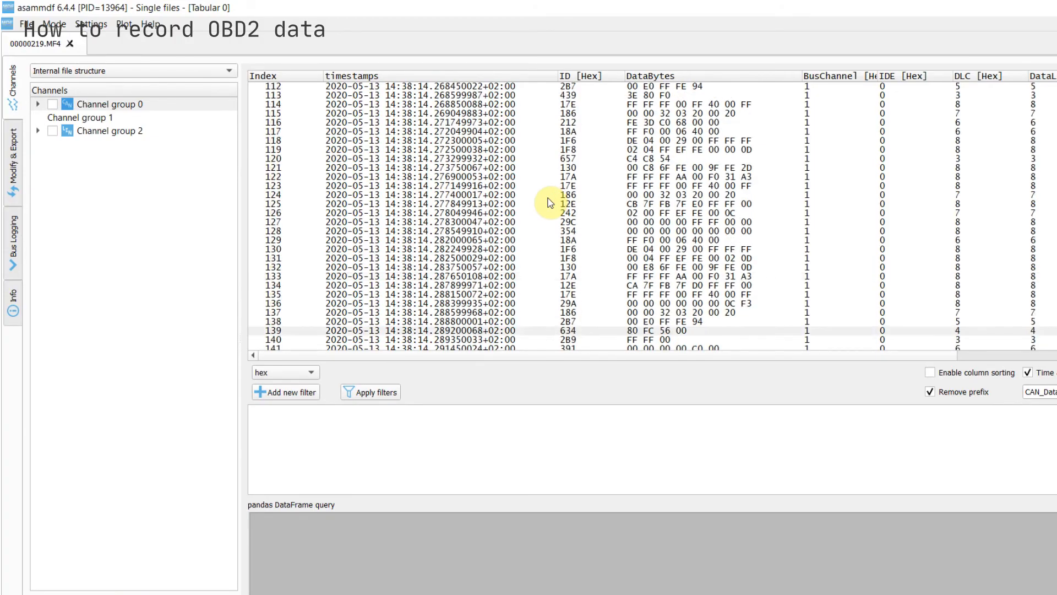
pyautogui.scroll(-3)
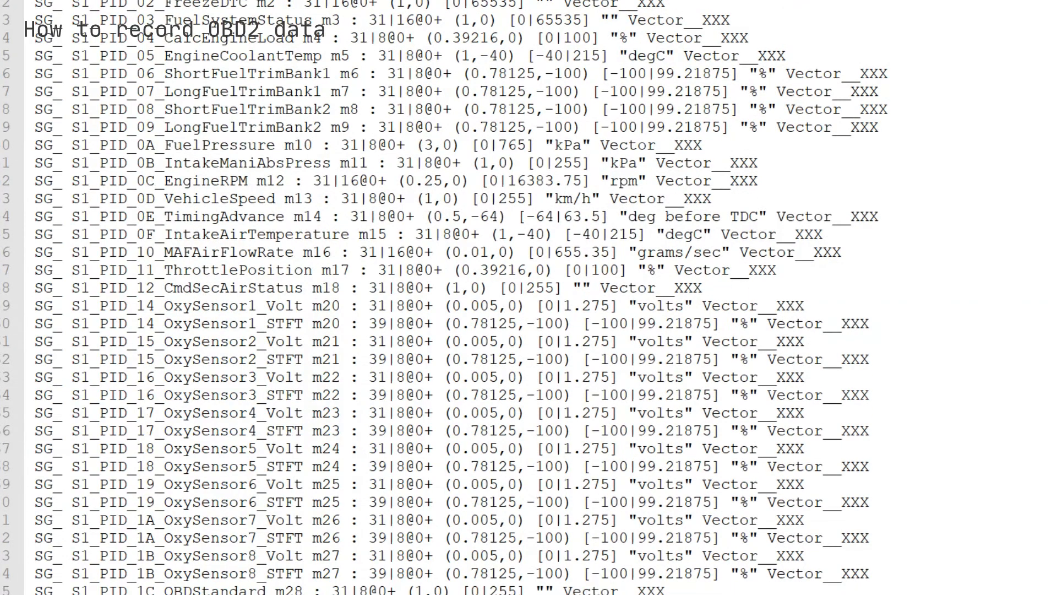
pyautogui.scroll(-3)
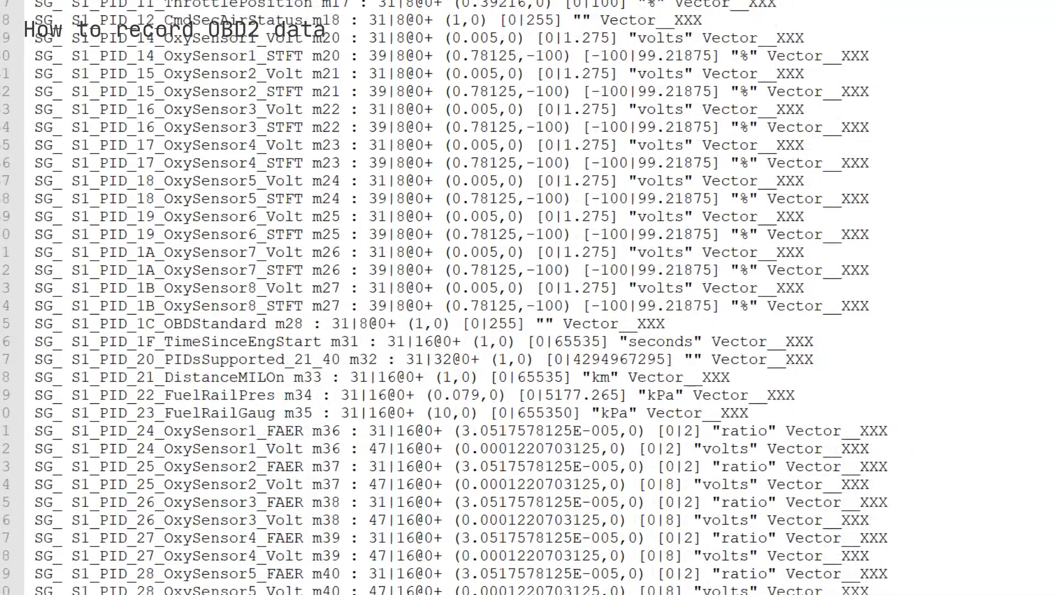
pyautogui.scroll(-3)
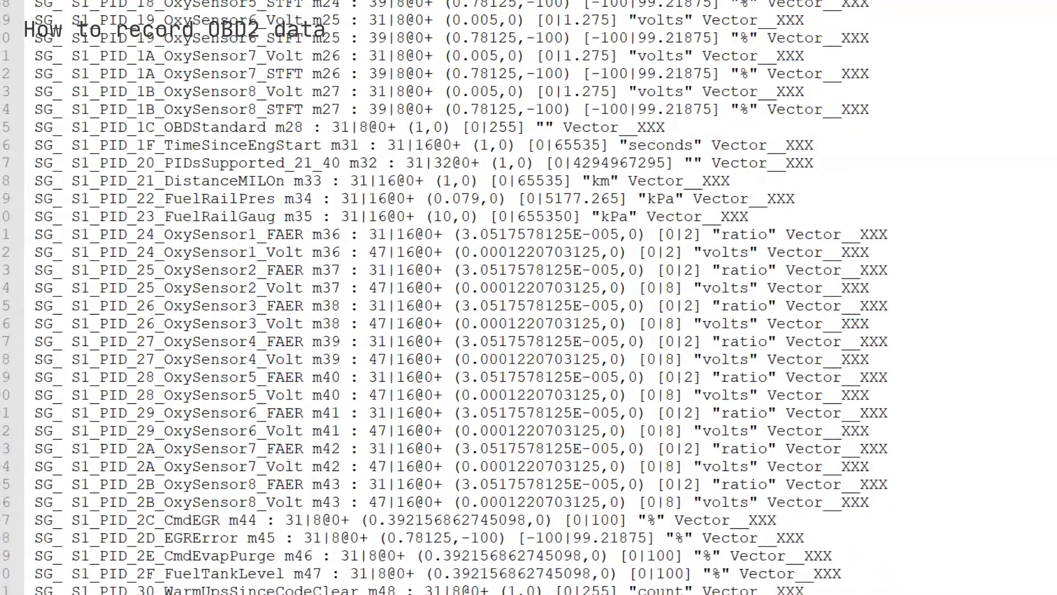